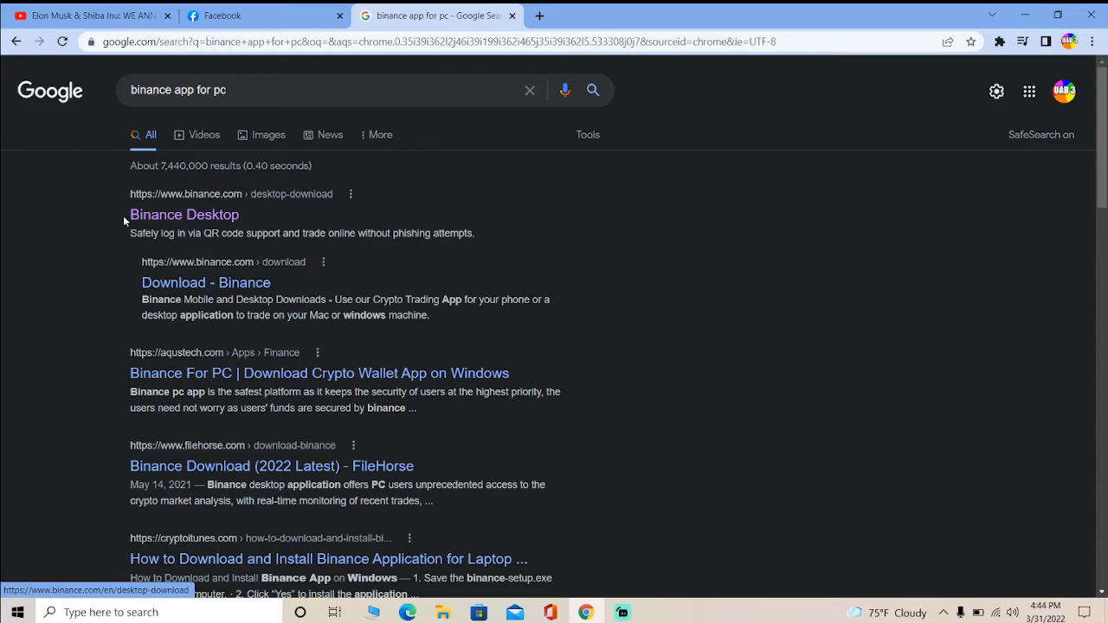
- Go to the Binance Desktop download page and request the Windows app via Download Now
click(184, 215)
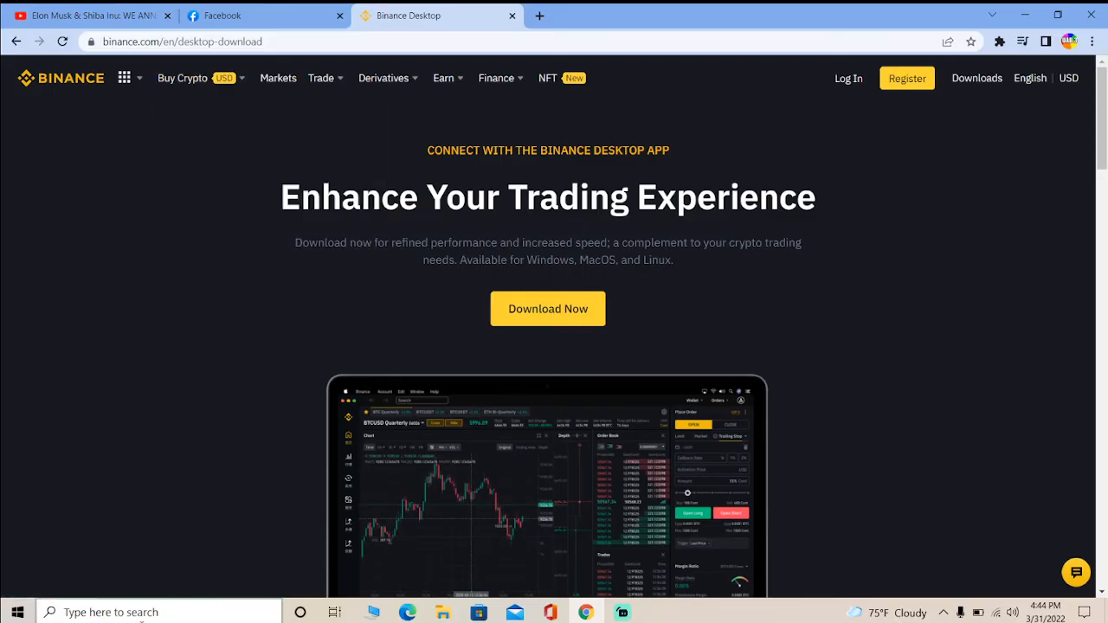
mouse_move(263, 447)
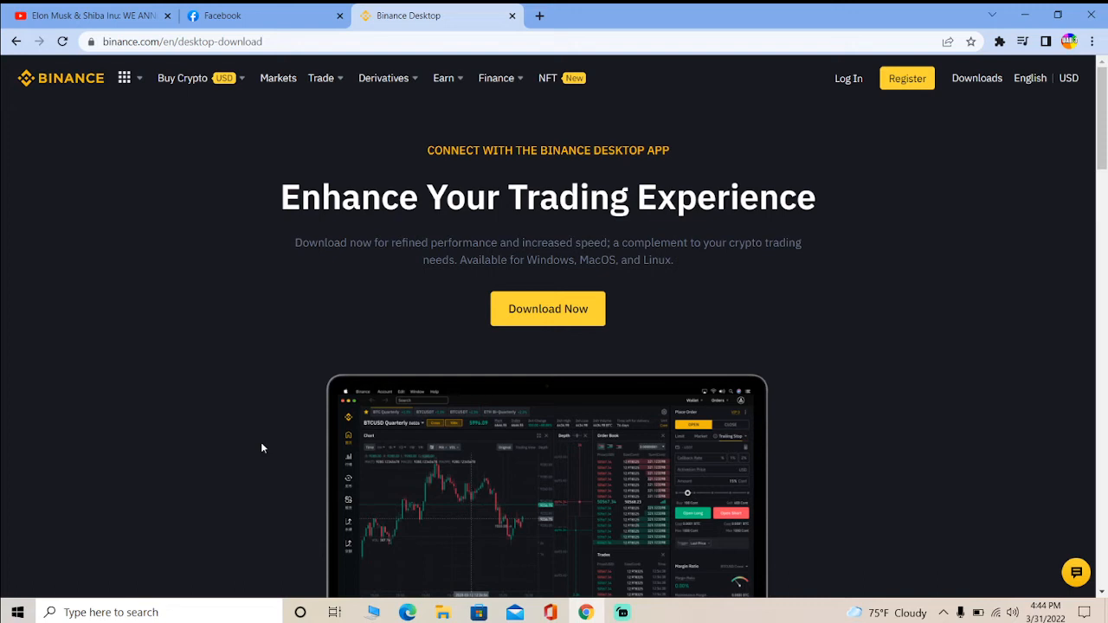
mouse_move(266, 447)
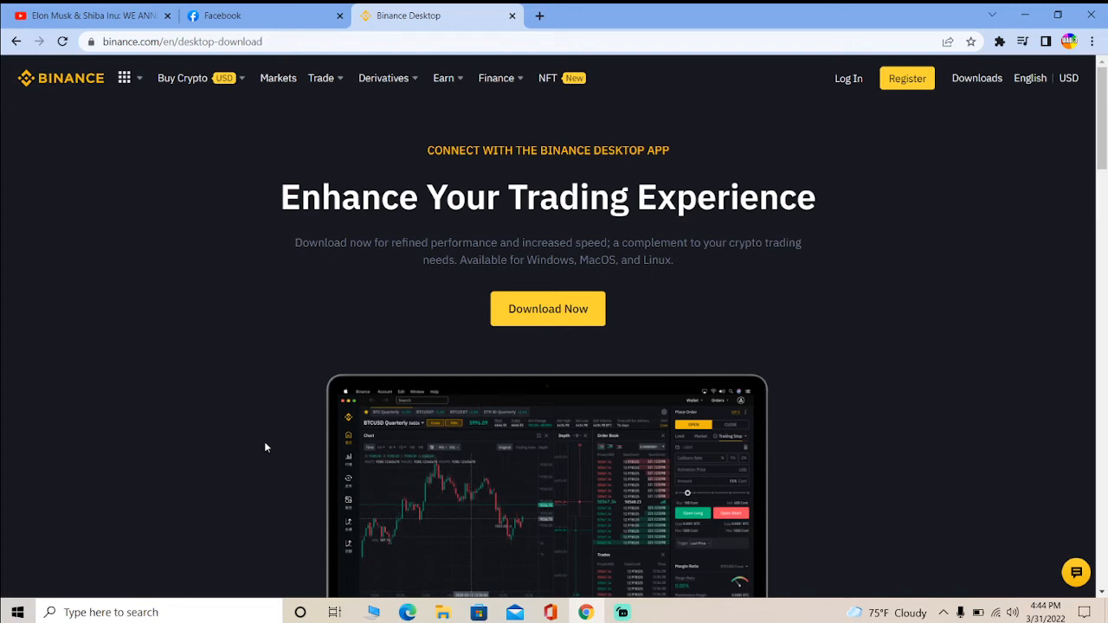
mouse_move(267, 443)
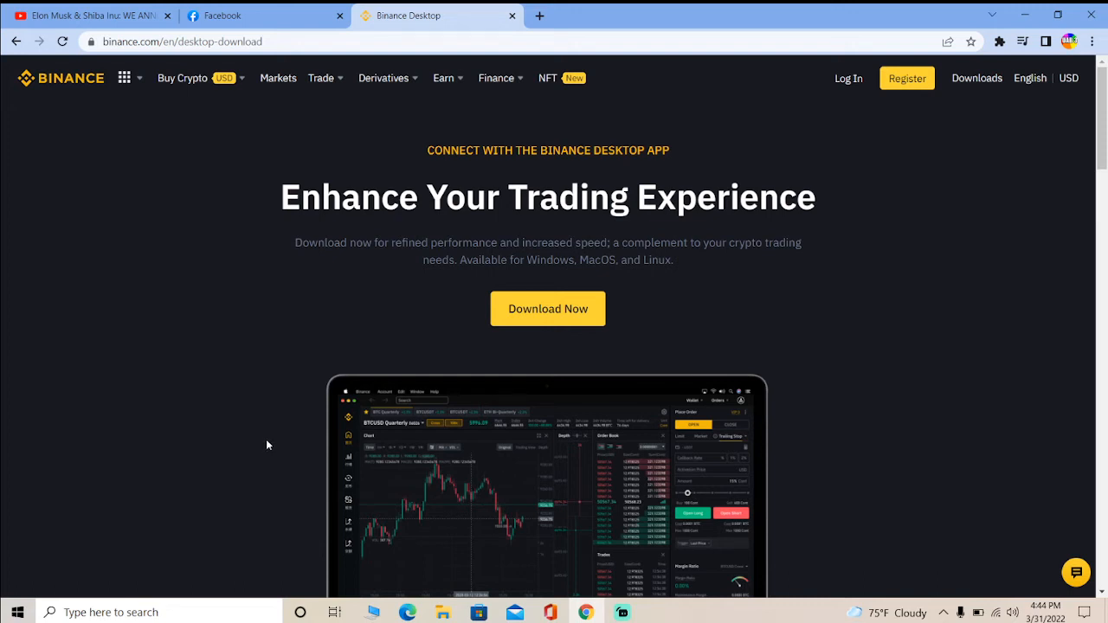
click(547, 308)
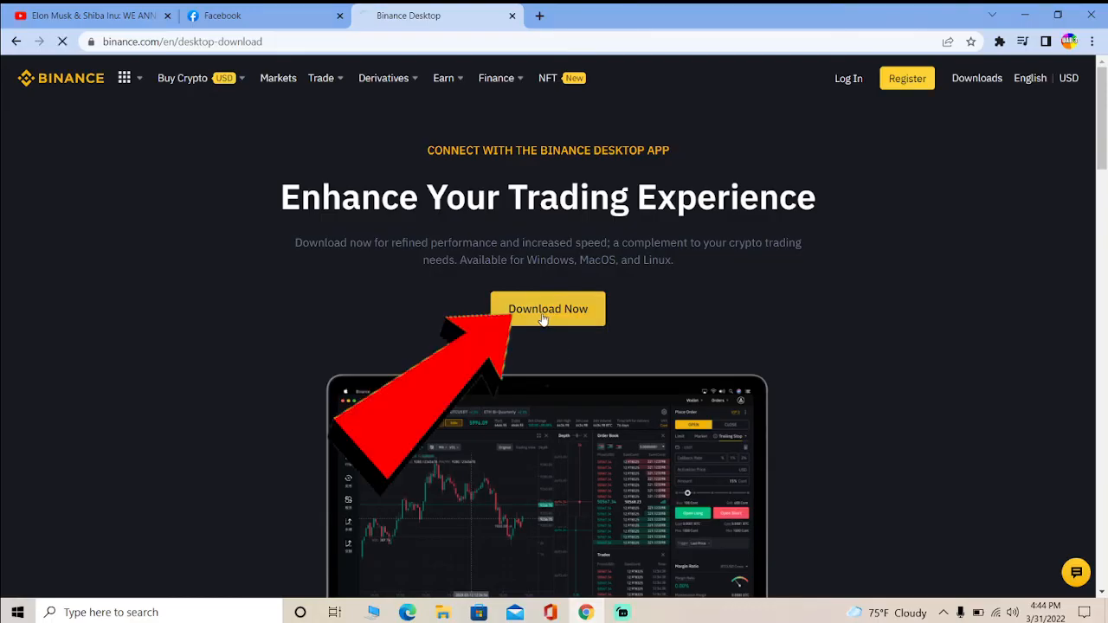
- Show the finished binance-setup.exe download in the Downloads folder
click(547, 308)
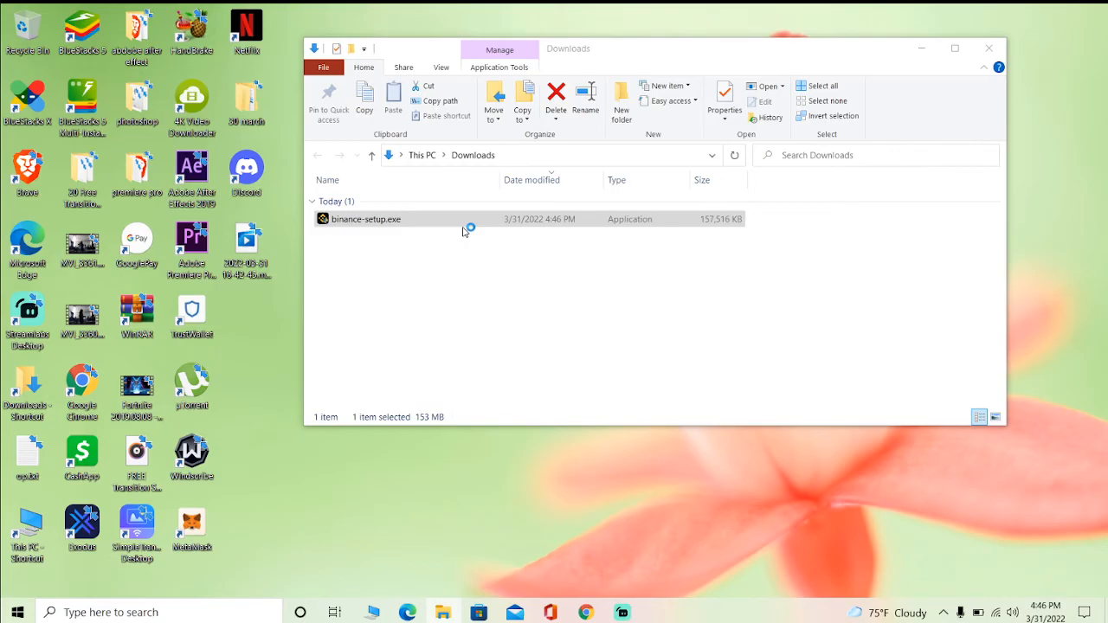
- Run binance-setup.exe, install in English to C:\Program Files\Binance, and minimize the Downloads window
double_click(365, 218)
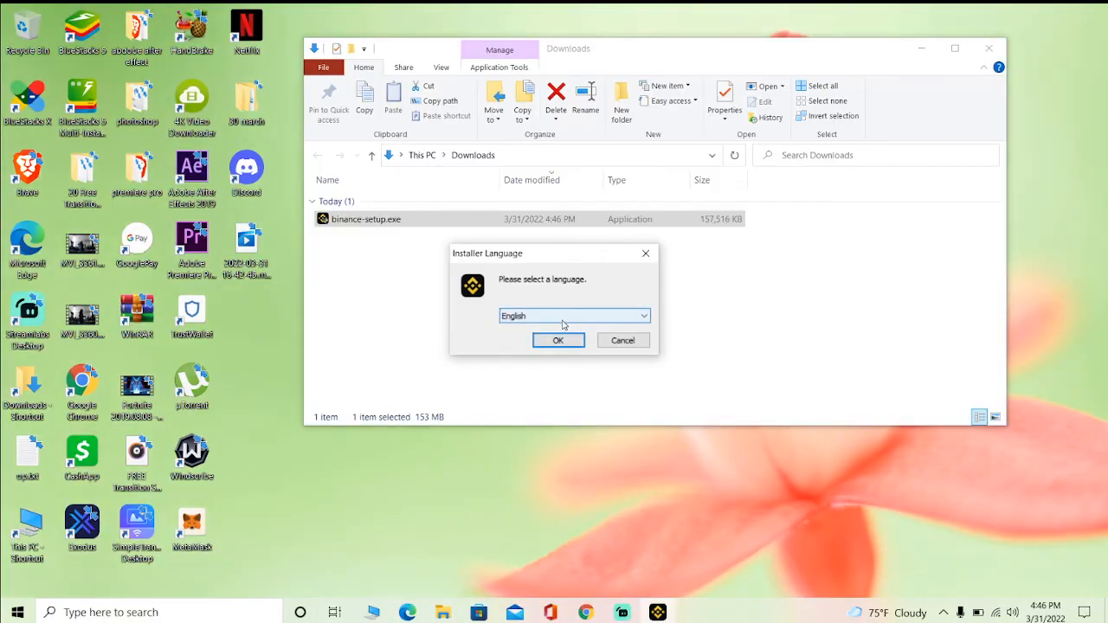
click(557, 340)
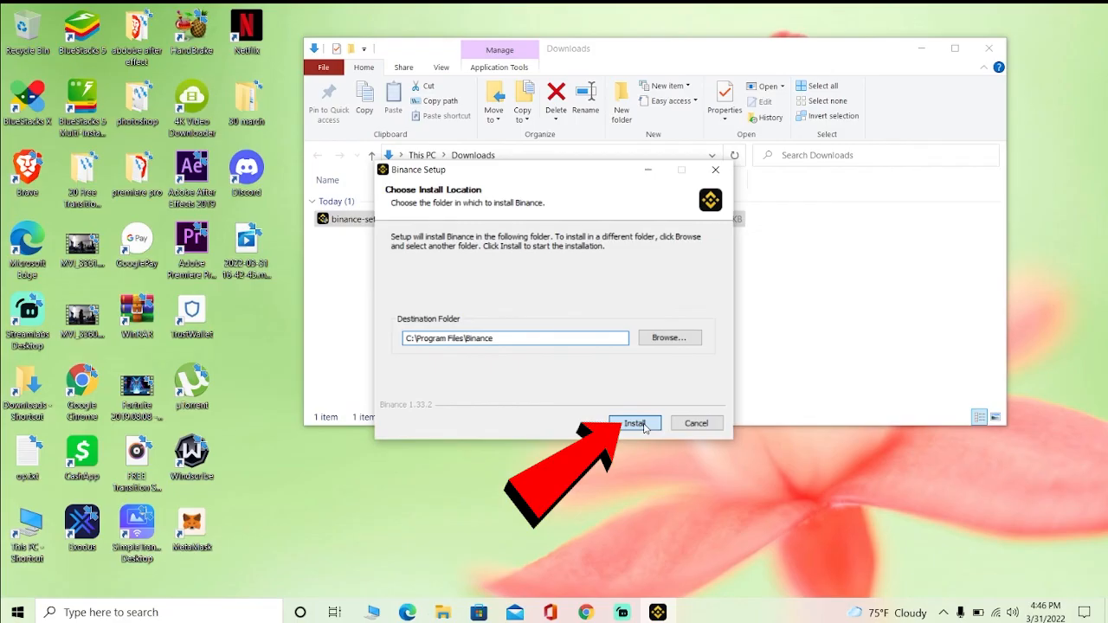
click(636, 423)
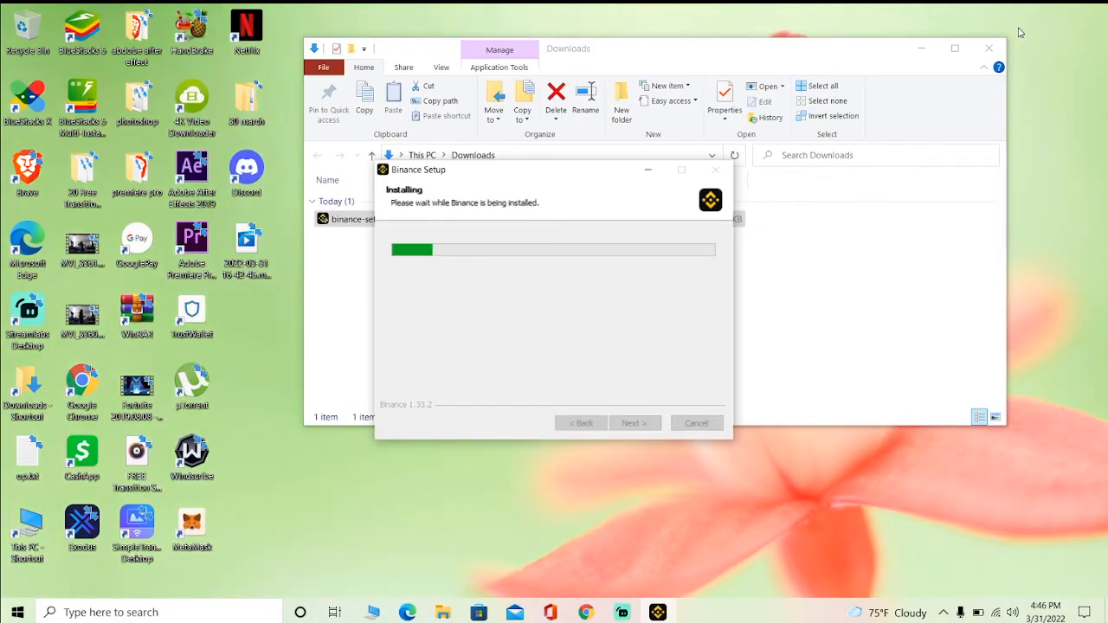
click(990, 49)
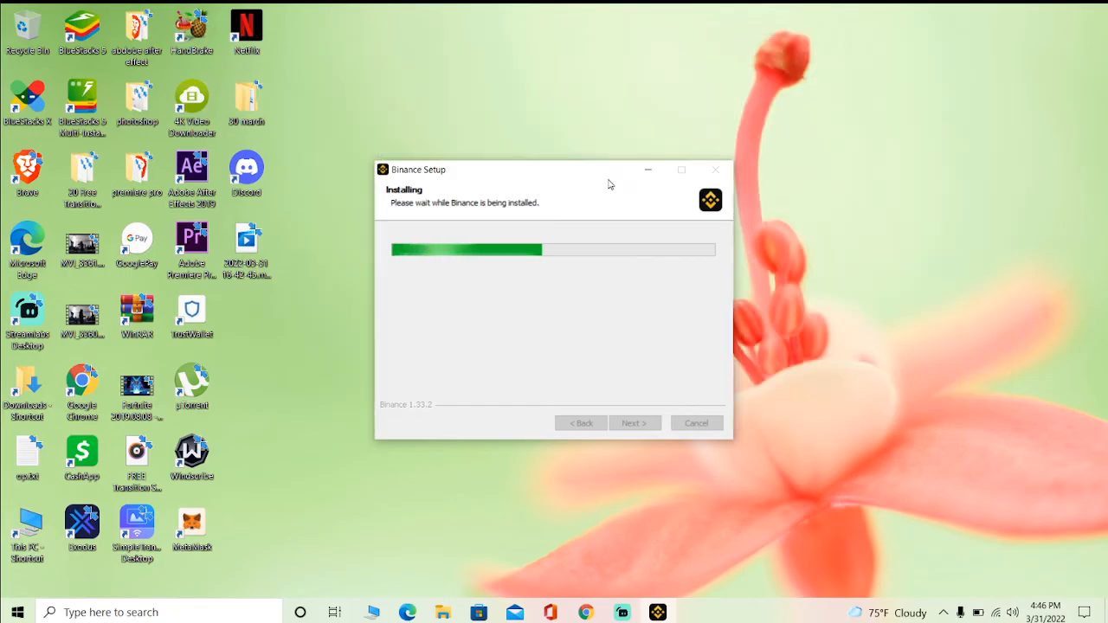
mouse_move(599, 242)
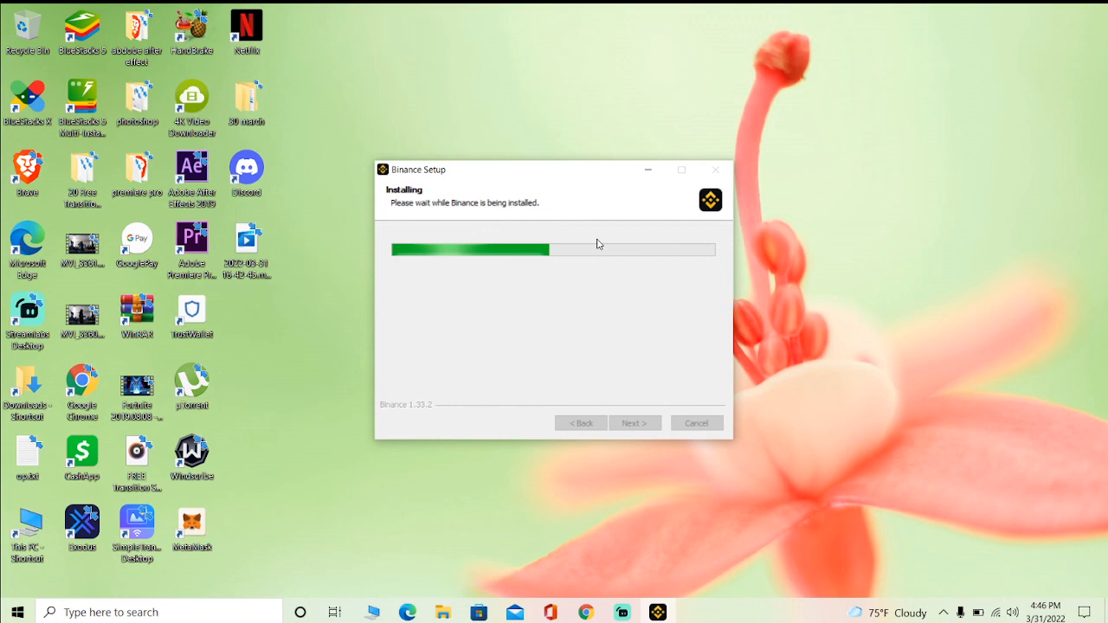